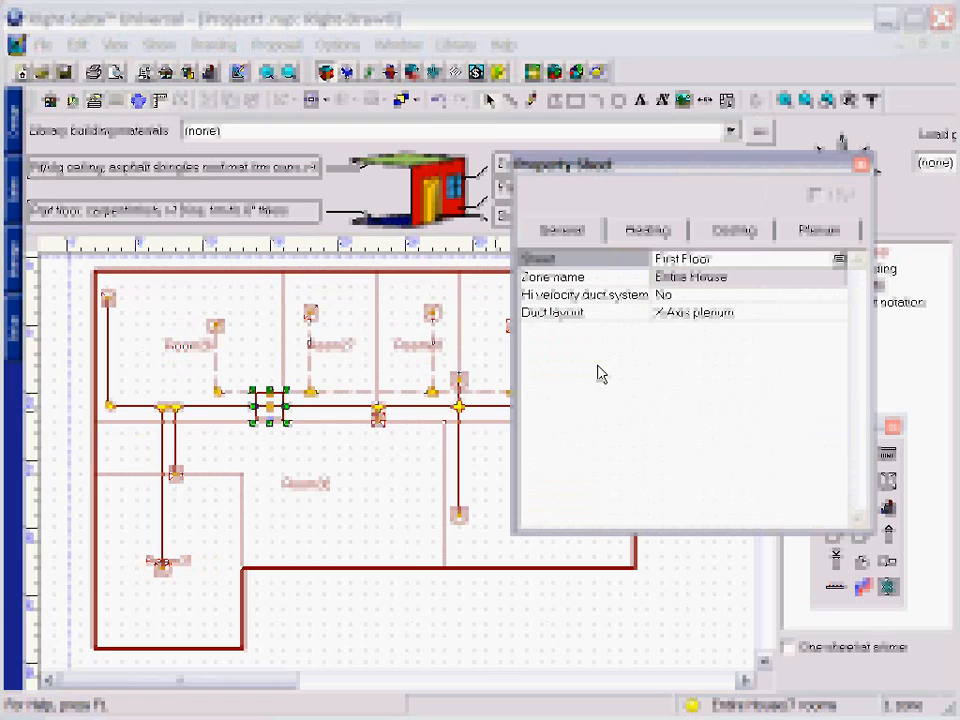
Set the Entire House duct layout to Y-Axis one-level trunks.
click(833, 313)
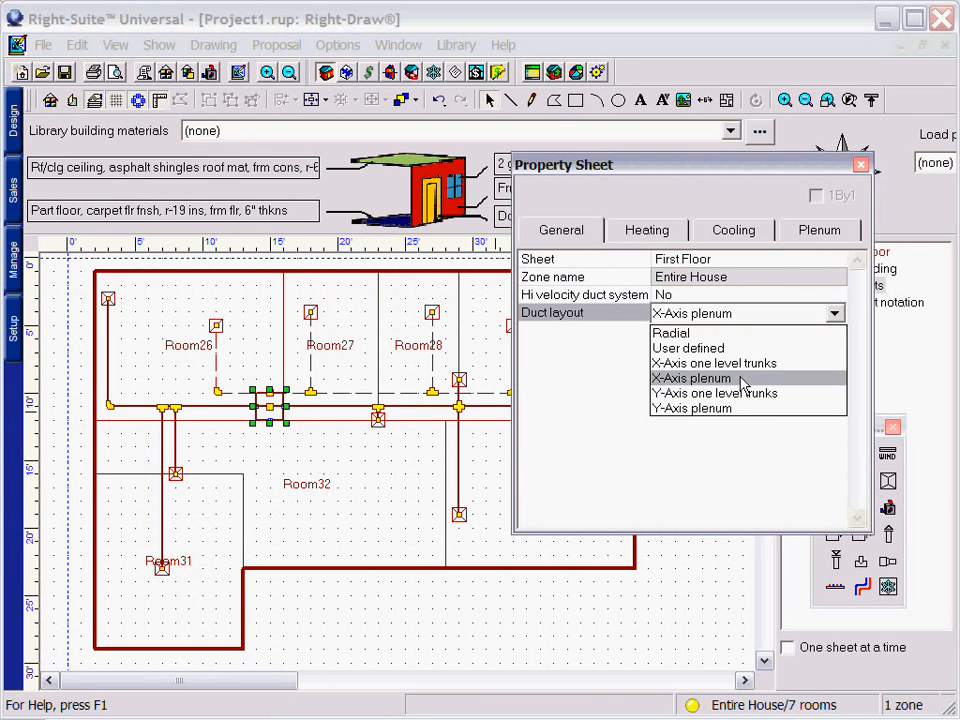
click(714, 393)
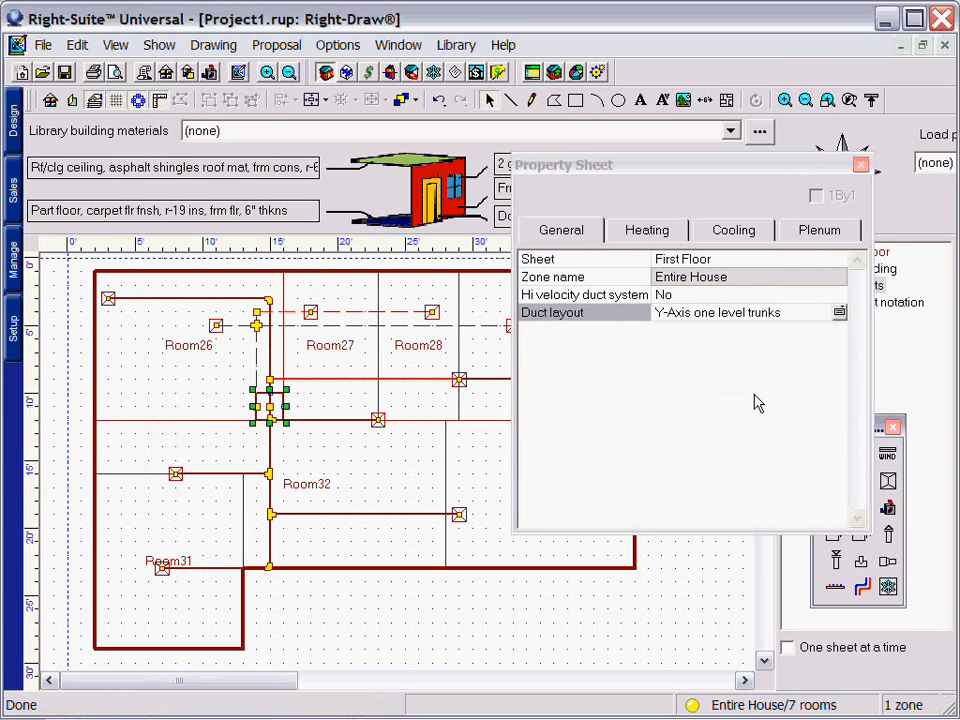
click(860, 164)
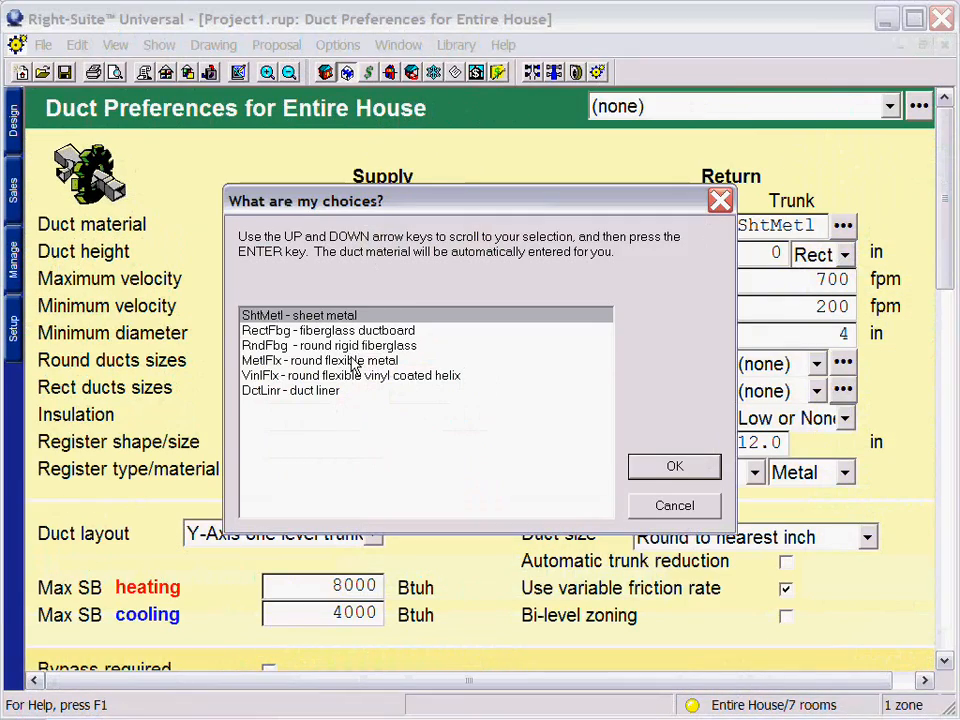
Choose MetlFlx round flexible metal as the supply branch duct material.
click(674, 466)
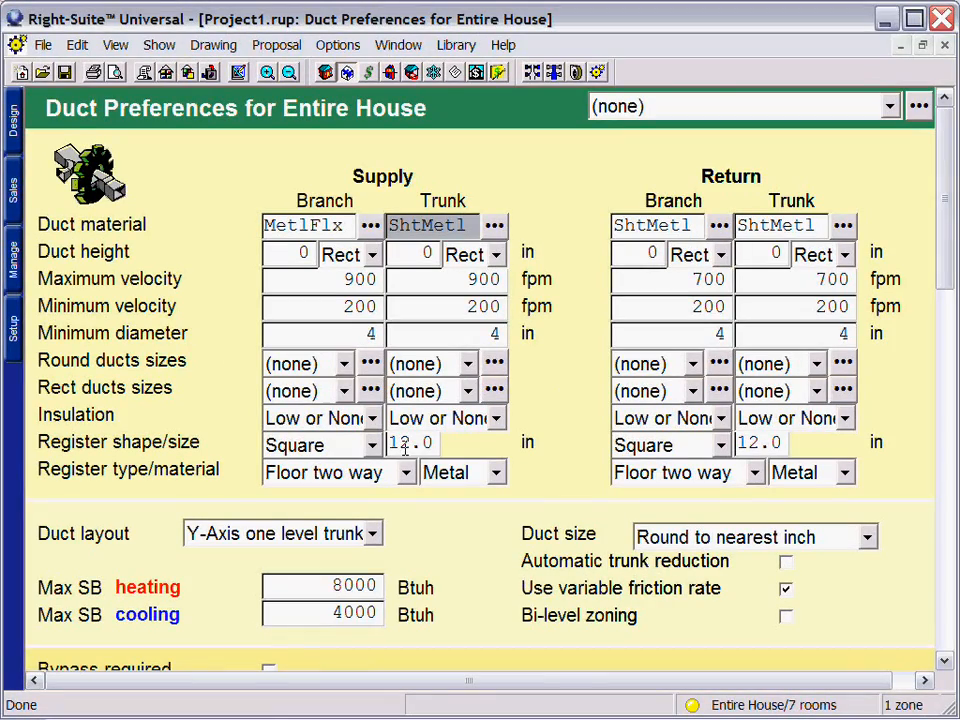
scroll(down, 3)
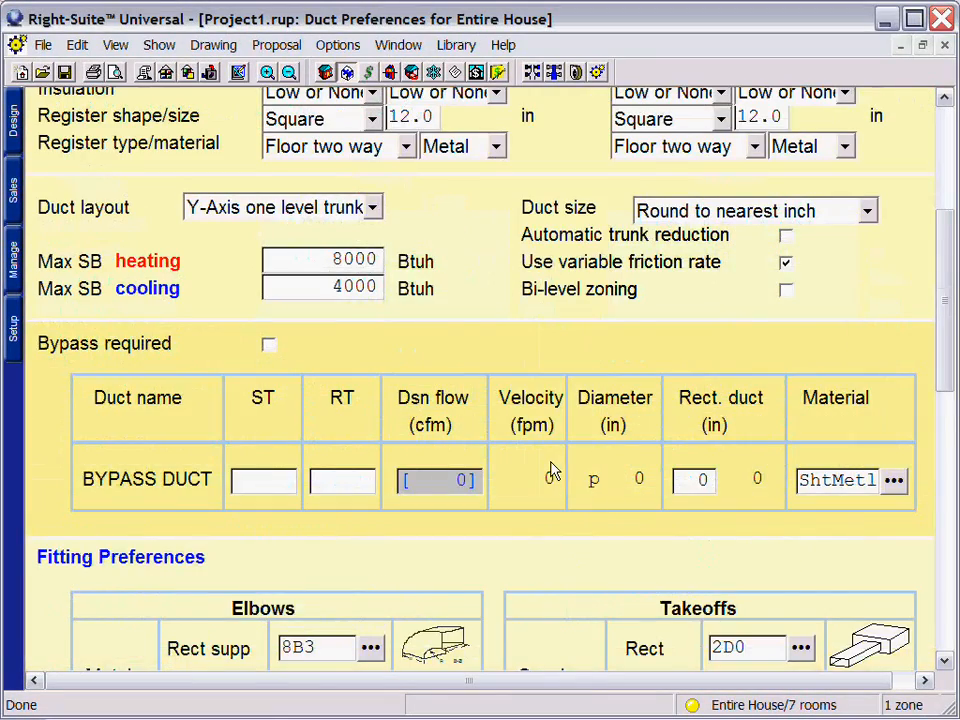
scroll(down, 3)
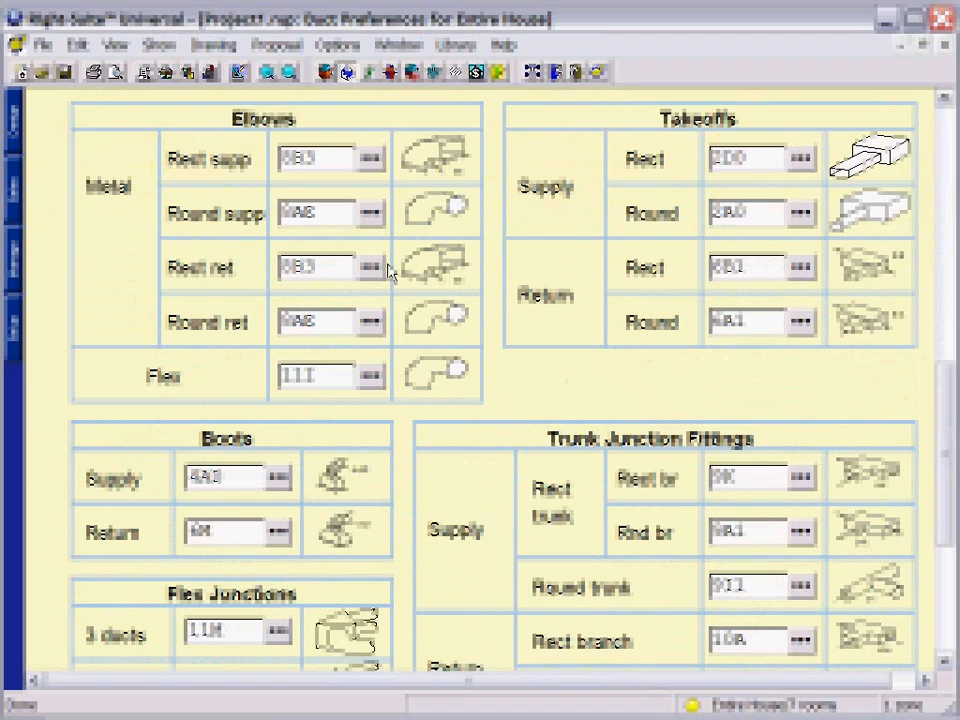
scroll(down, 3)
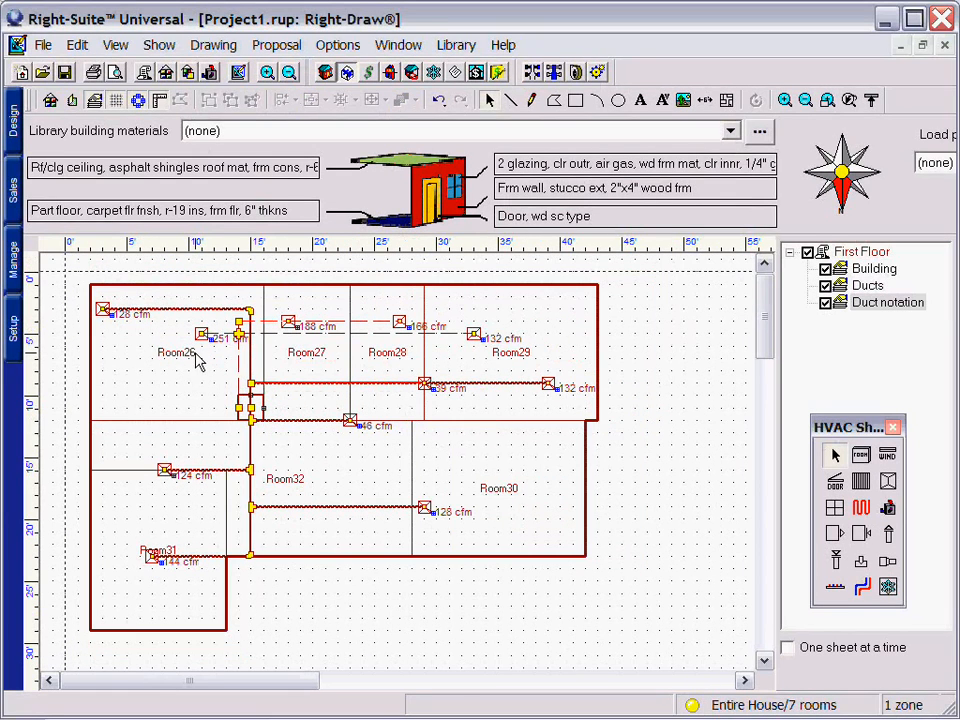
mouse_move(185, 360)
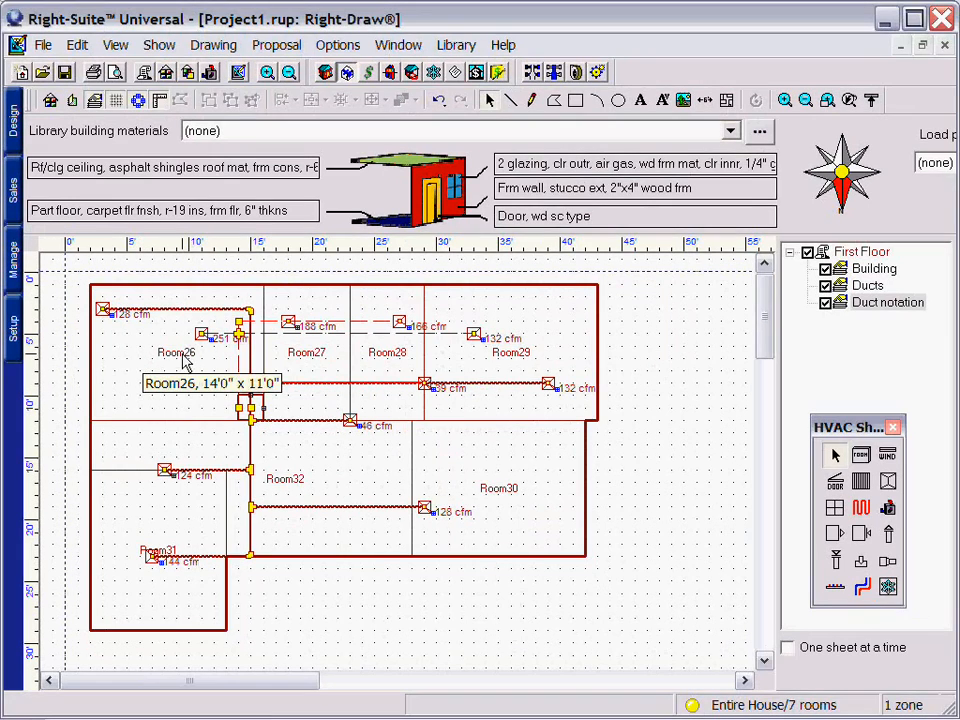
mouse_move(370, 500)
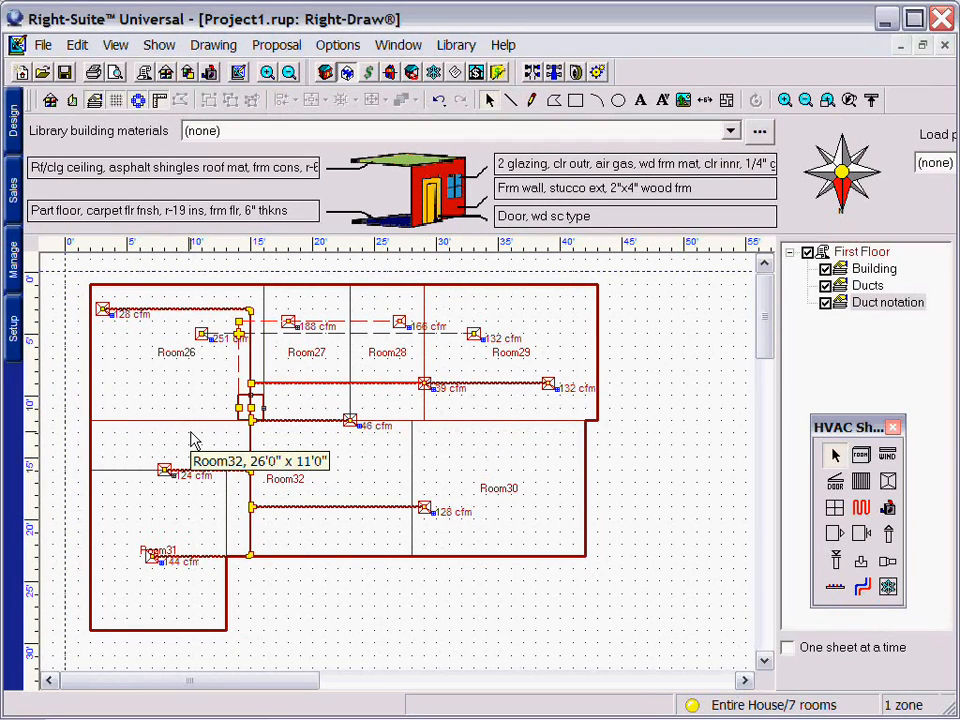
mouse_move(338, 476)
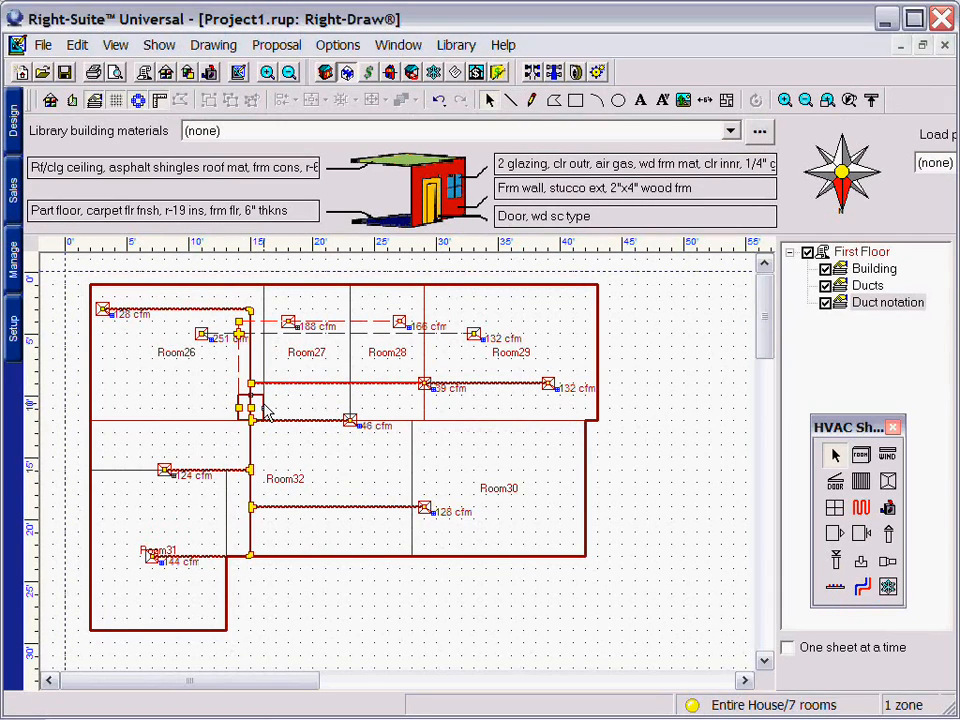
Select the trunk junction fitting beside Room26 on the floor plan.
click(250, 405)
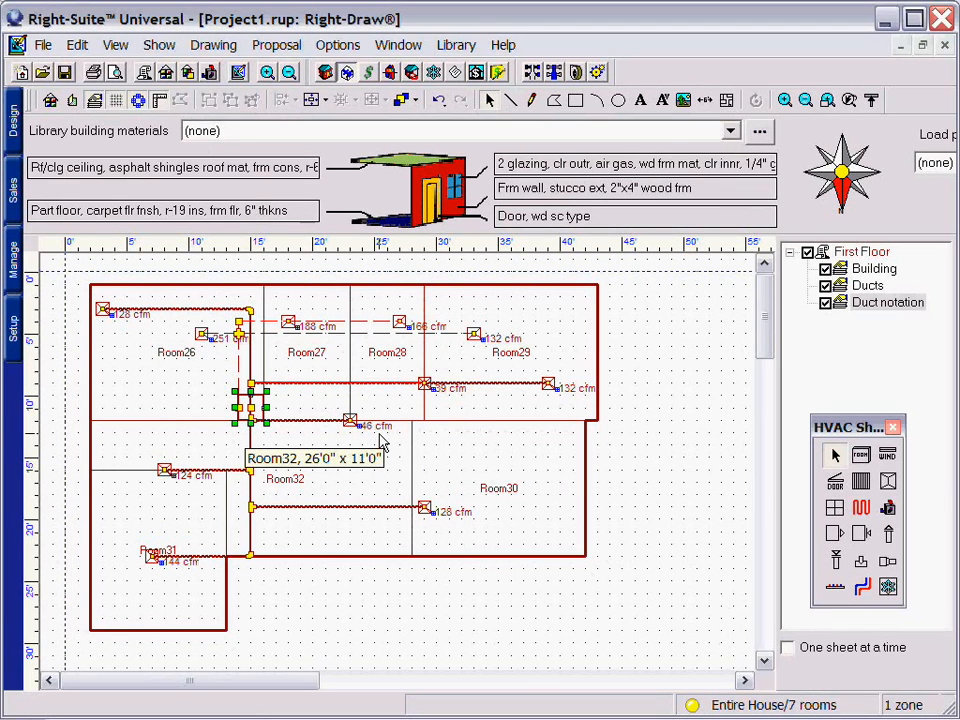
mouse_move(532, 451)
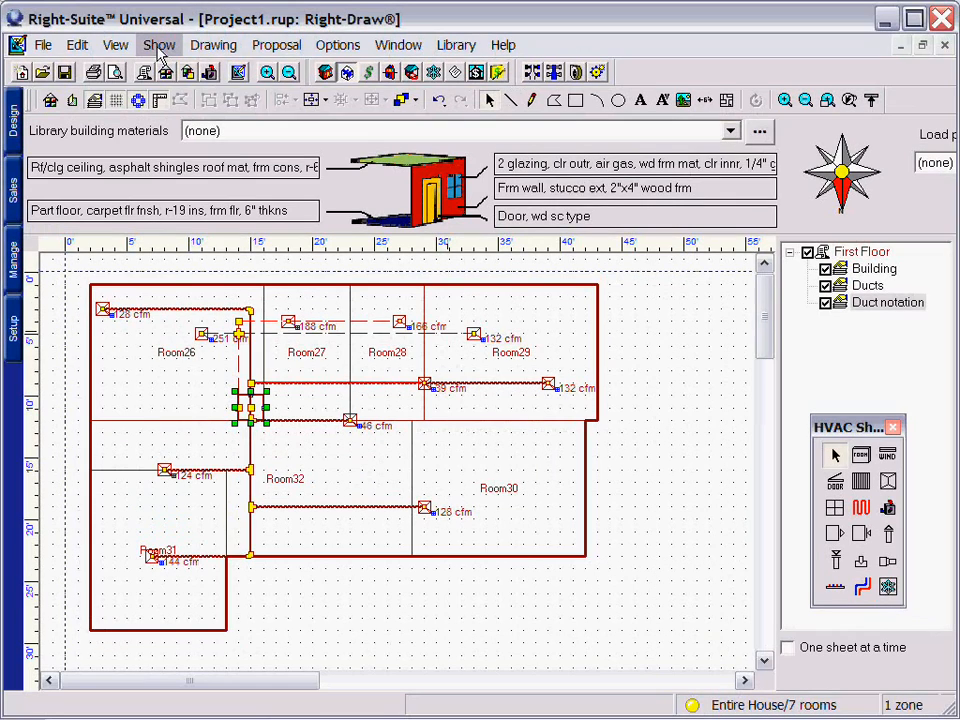
Switch the duct drawing mode to Two line ducts (Right-2Line).
click(159, 45)
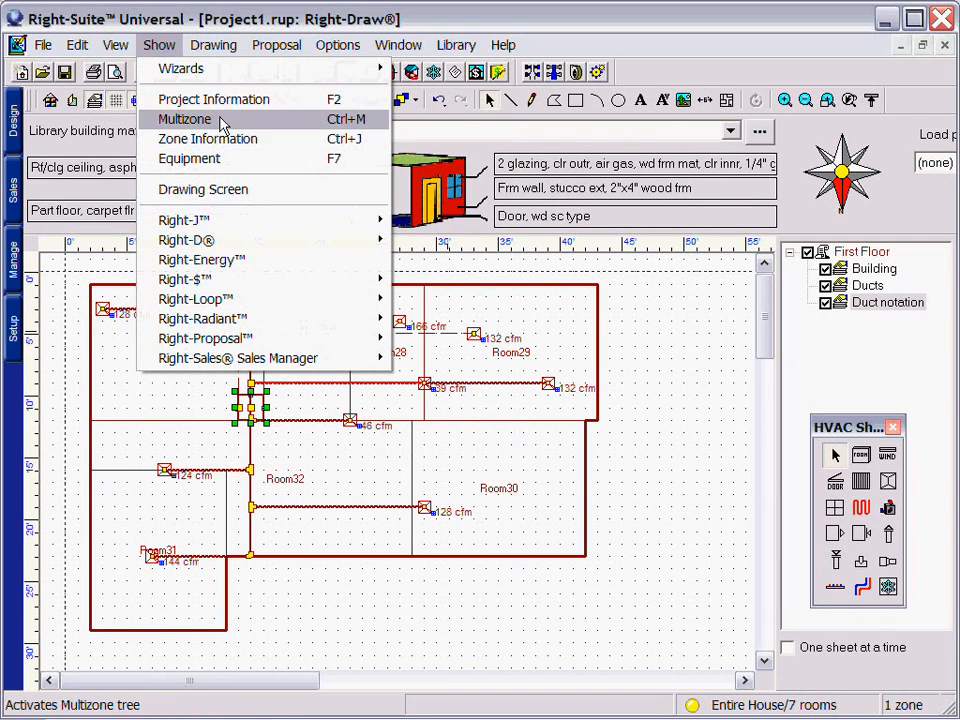
click(213, 45)
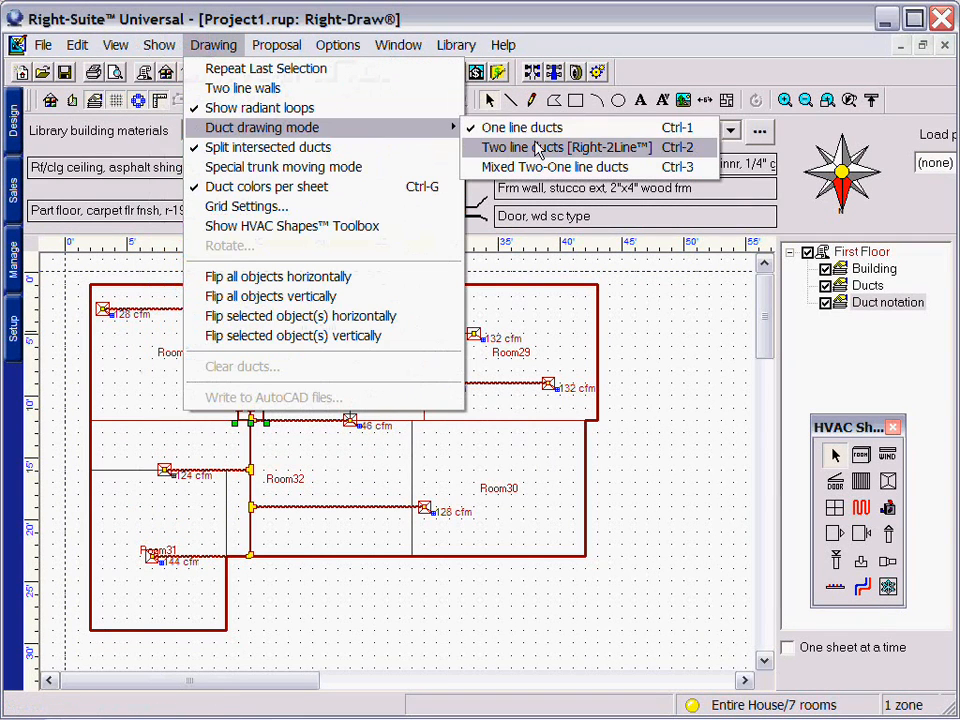
click(565, 147)
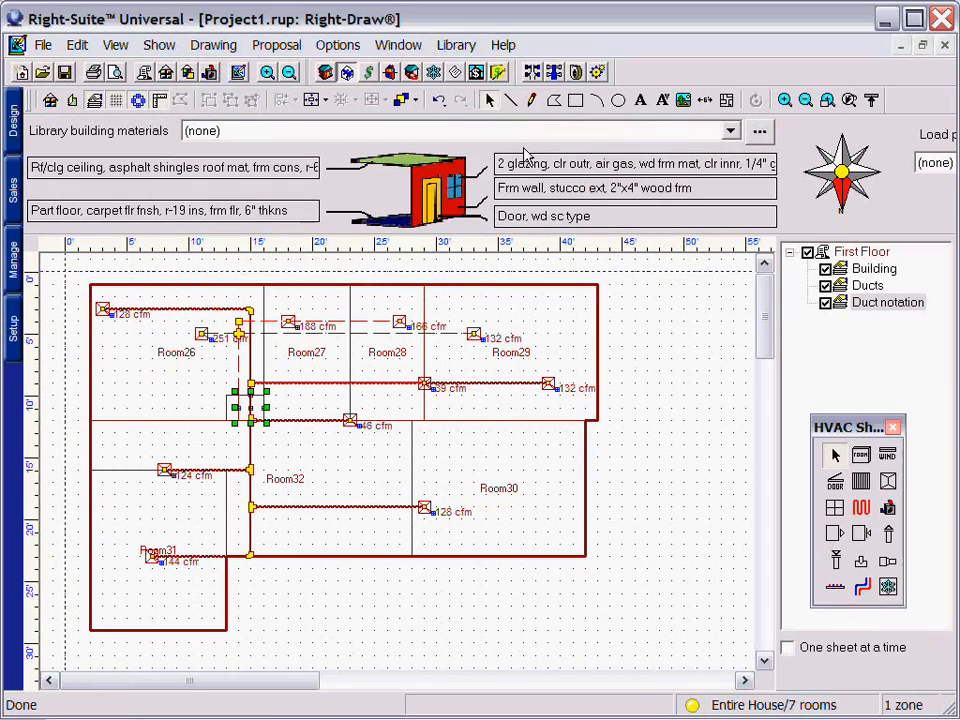
click(575, 71)
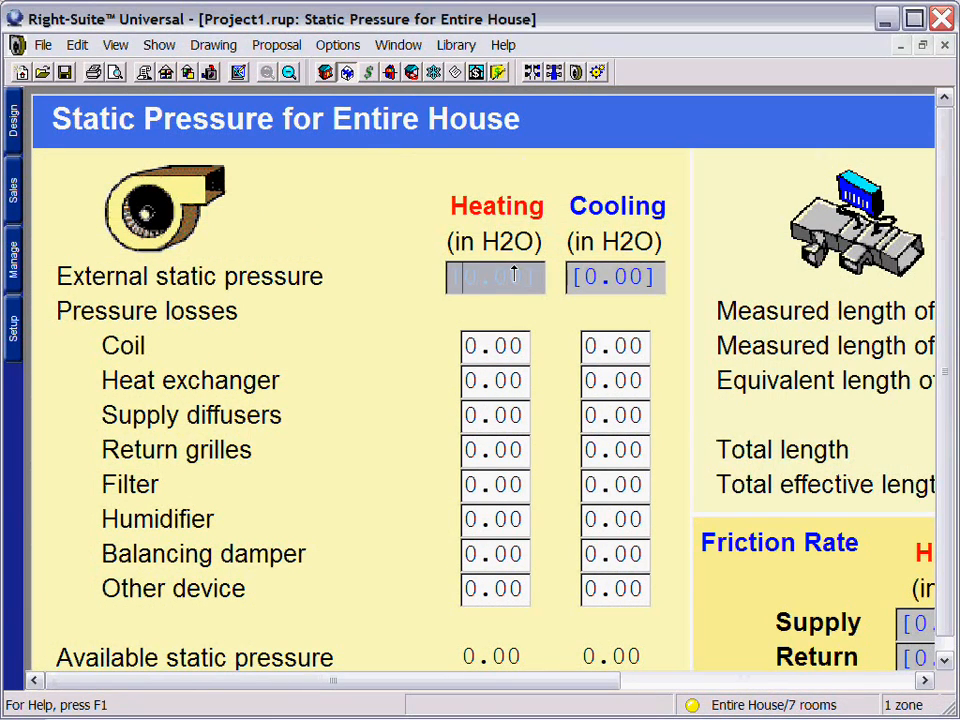
Enter .5 in H2O as the heating external static pressure.
click(495, 277)
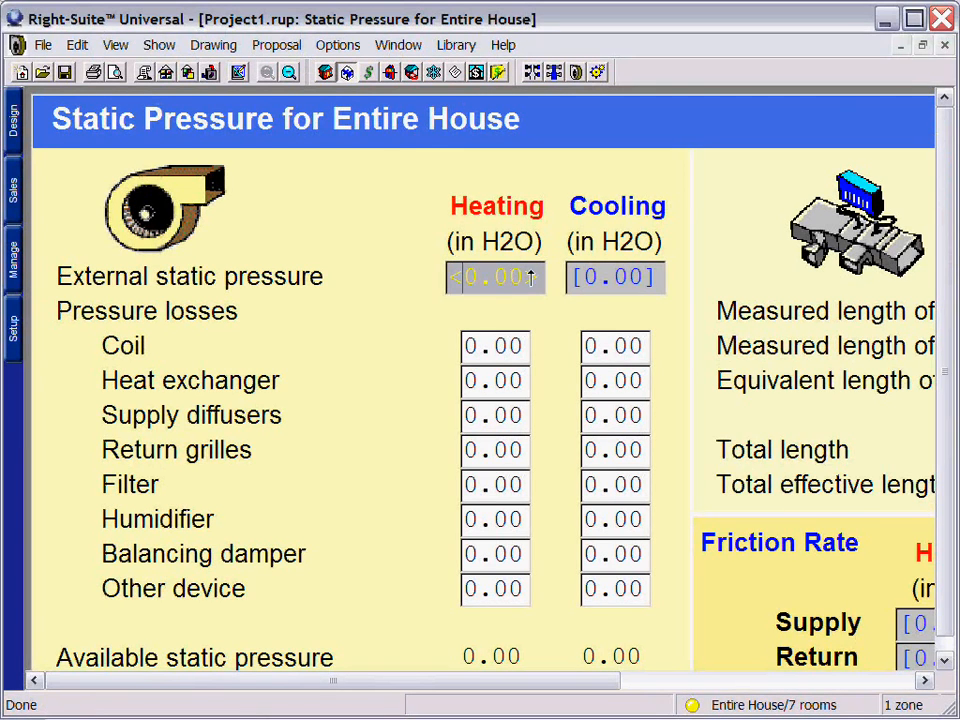
text(.5)
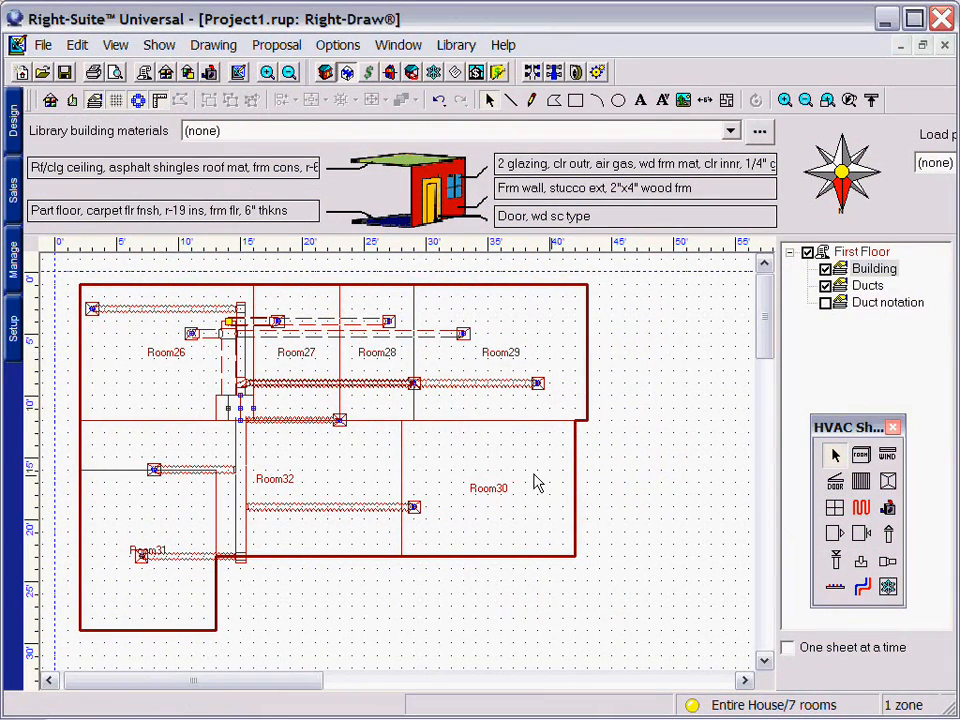
mouse_move(342, 440)
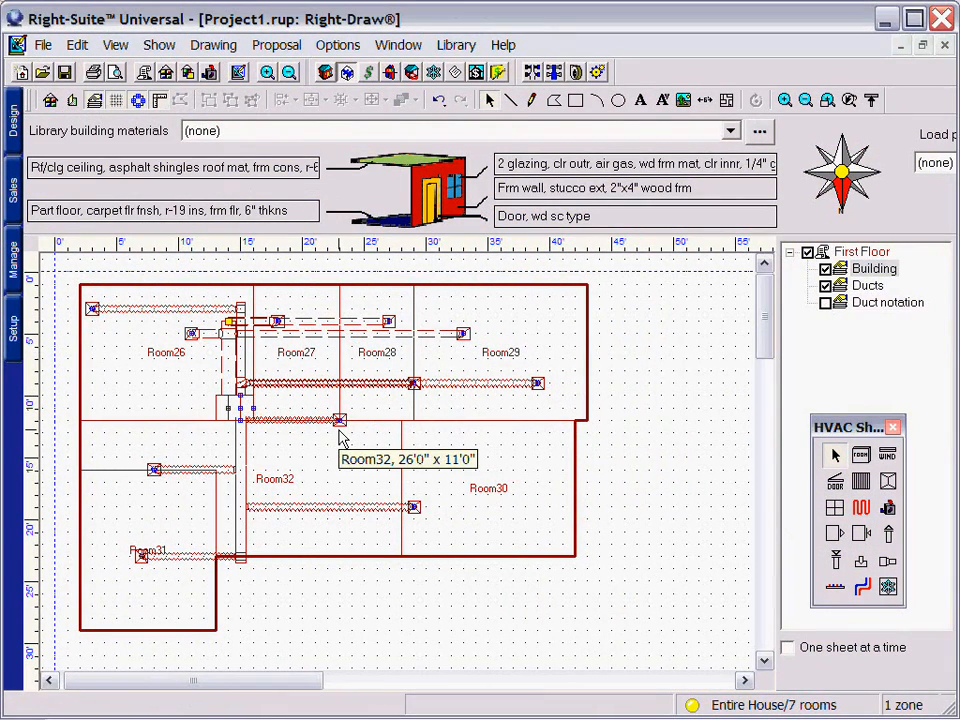